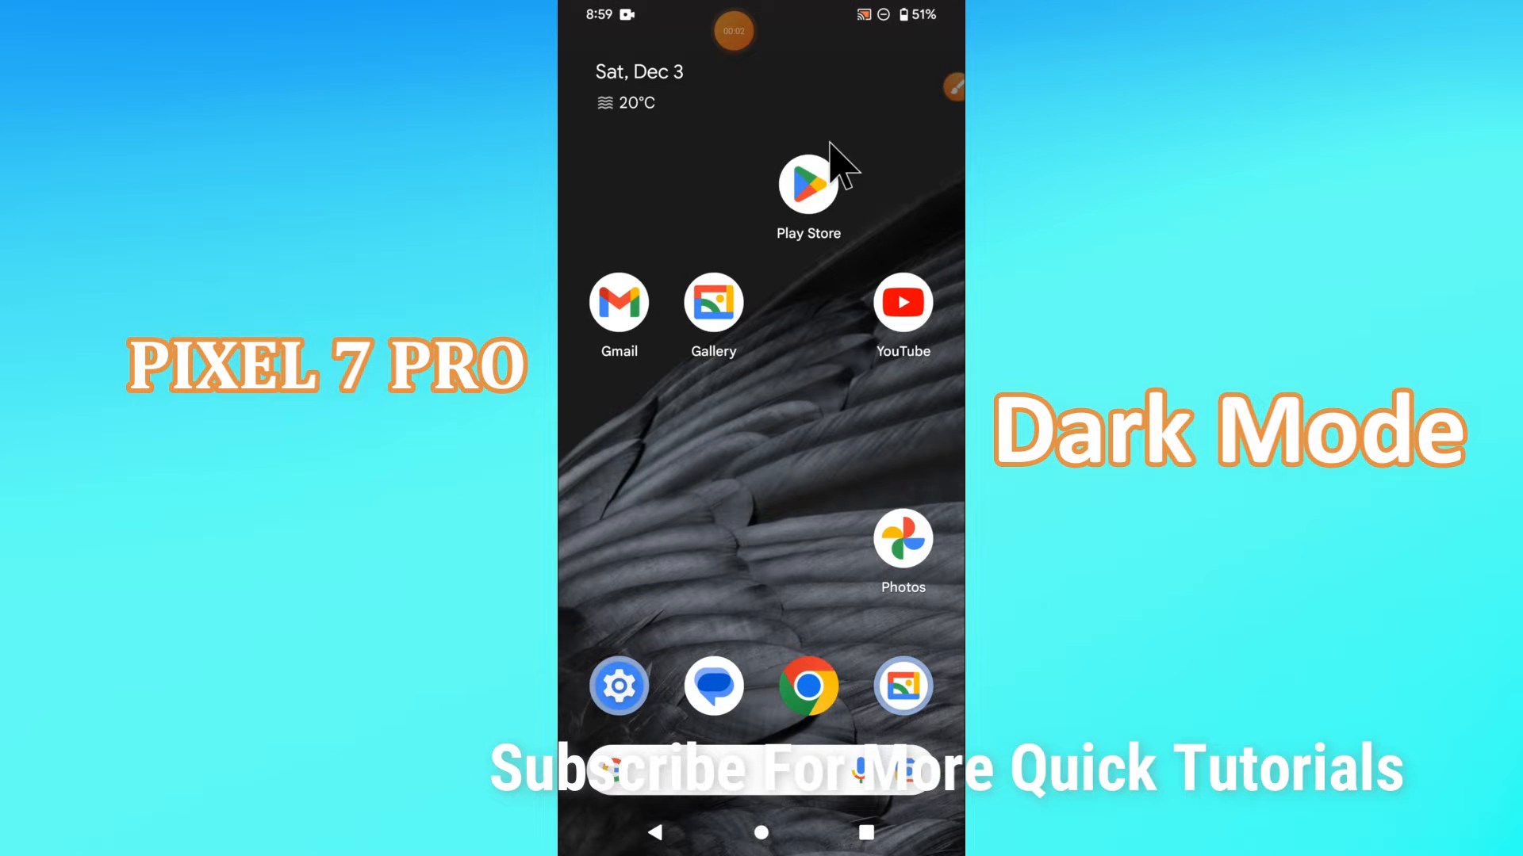
{"action": "mouse_move", "coordinate": [767, 408]}
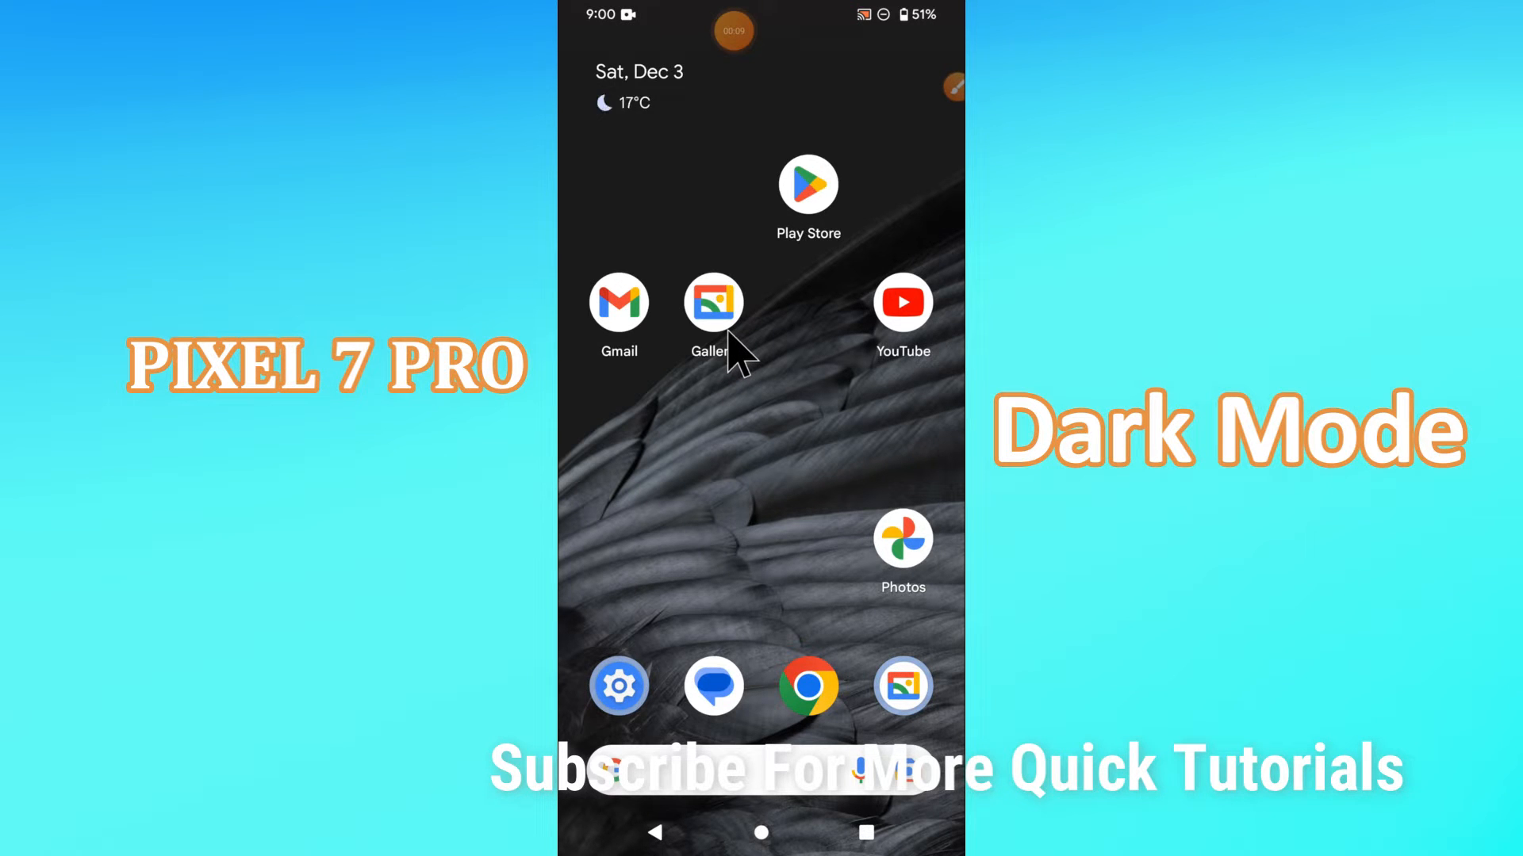
{"action": "mouse_move", "coordinate": [739, 345]}
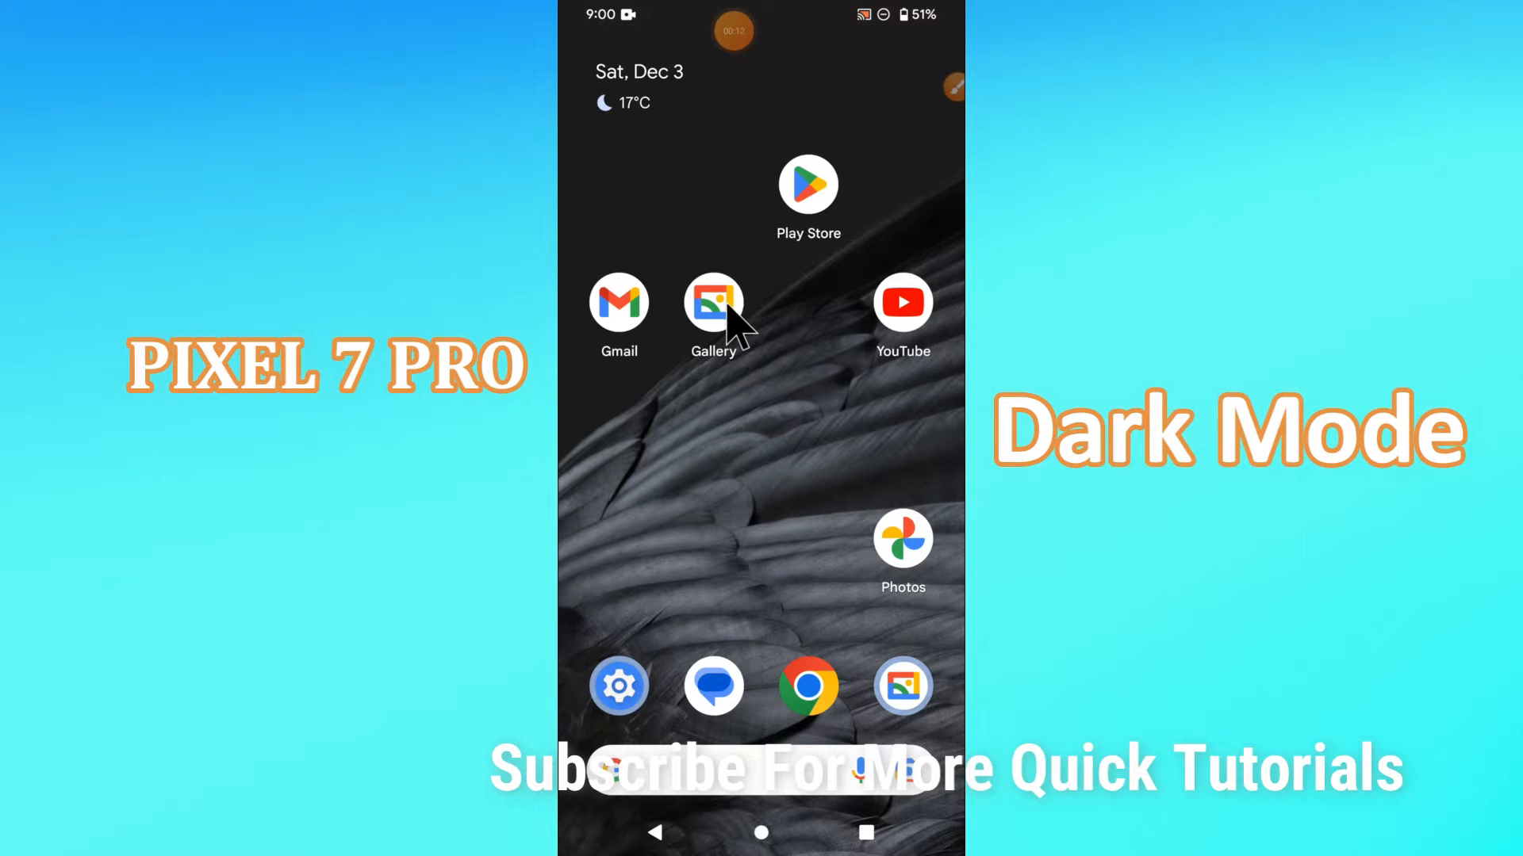
{"action": "scroll", "scroll_direction": "left", "scroll_amount": 3}
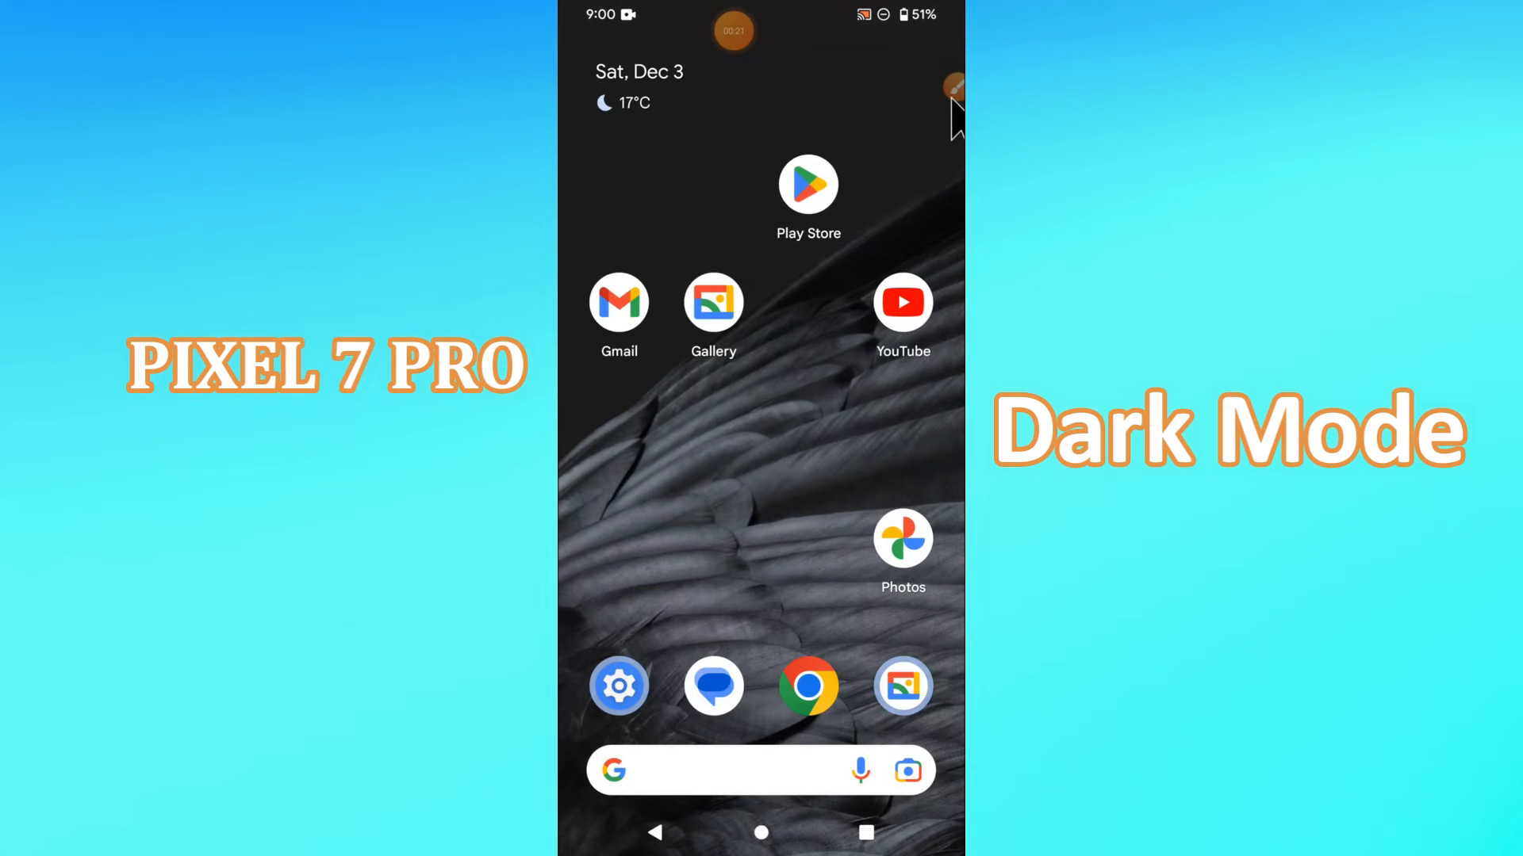
{"action": "scroll", "scroll_direction": "left", "scroll_amount": 3}
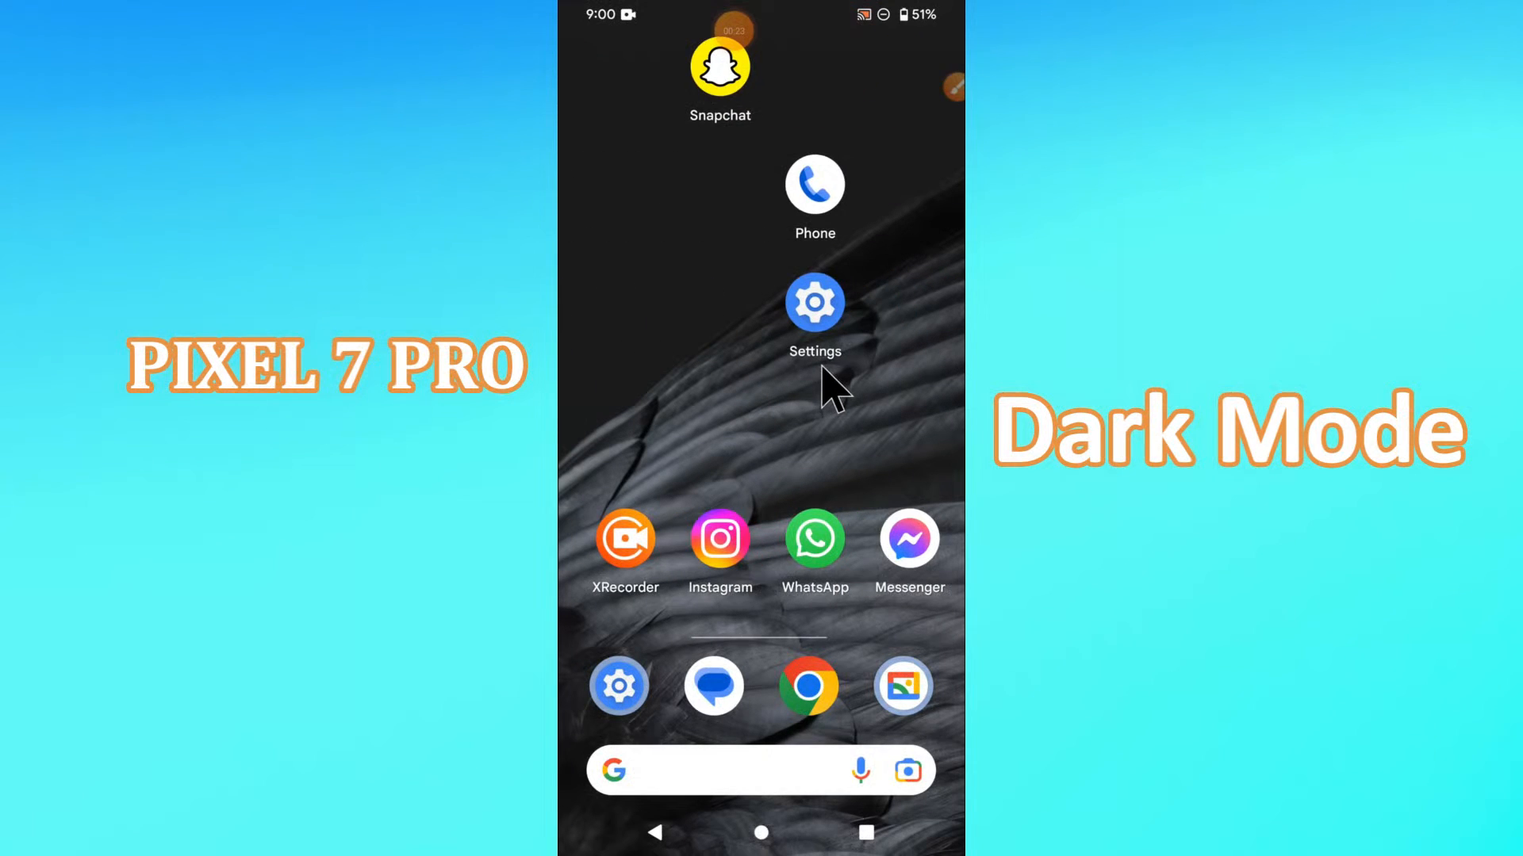